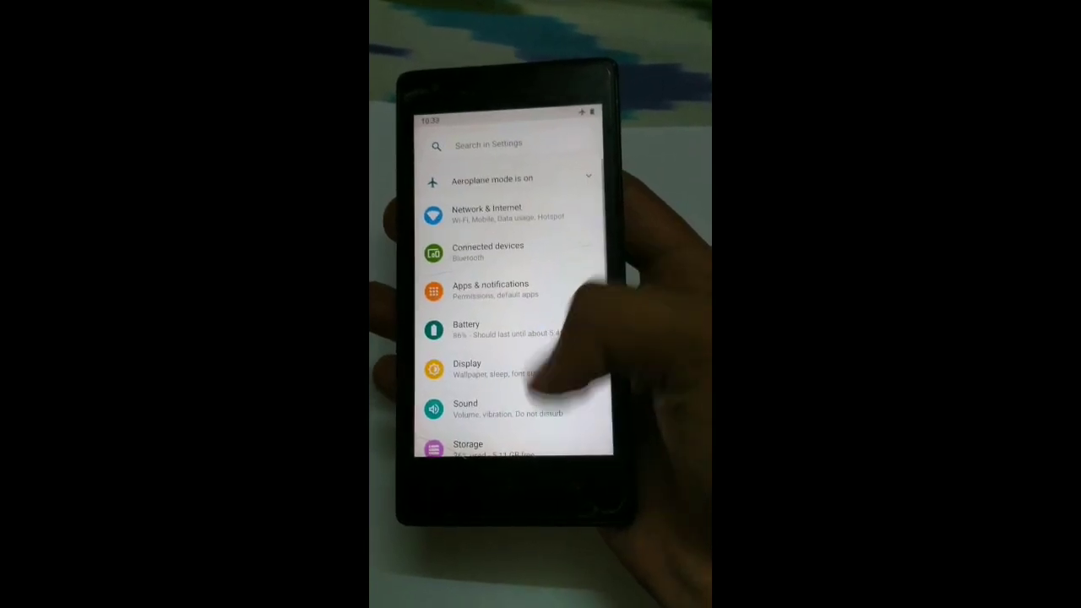
Expand Advanced, confirm LineageOS 16.0 has no updates, and return to System
{"action": "scroll", "scroll_direction": "down", "scroll_amount": 3}
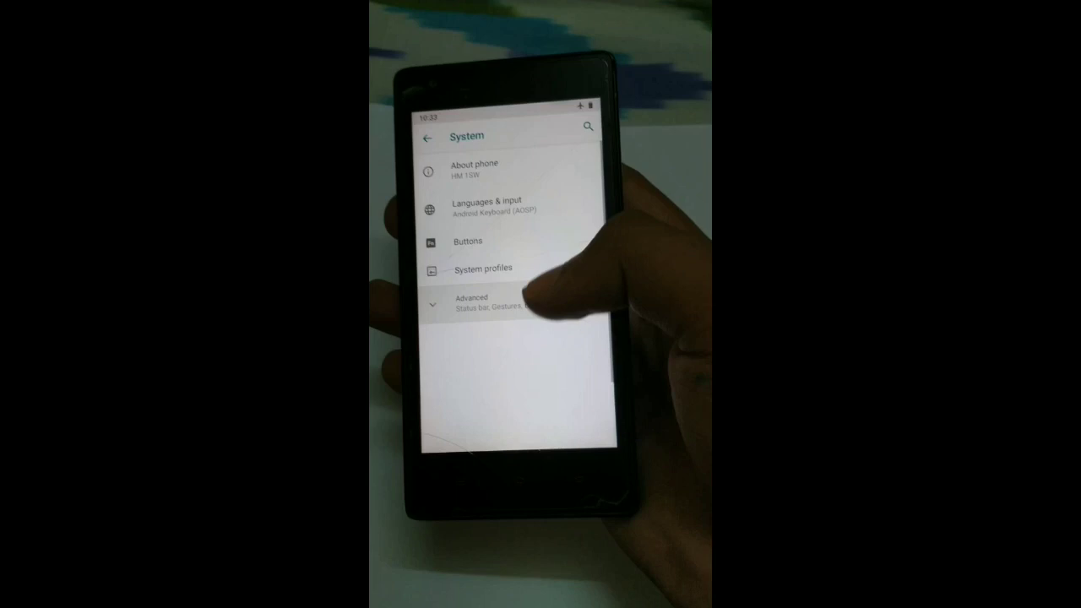
{"action": "left_click", "coordinate": [471, 302]}
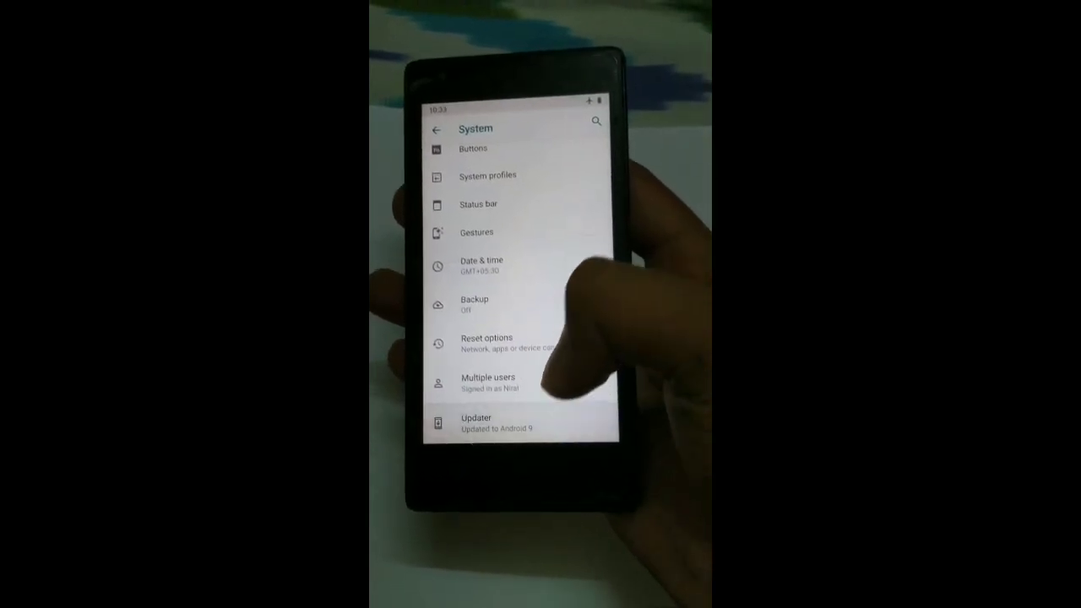
{"action": "left_click", "coordinate": [476, 422]}
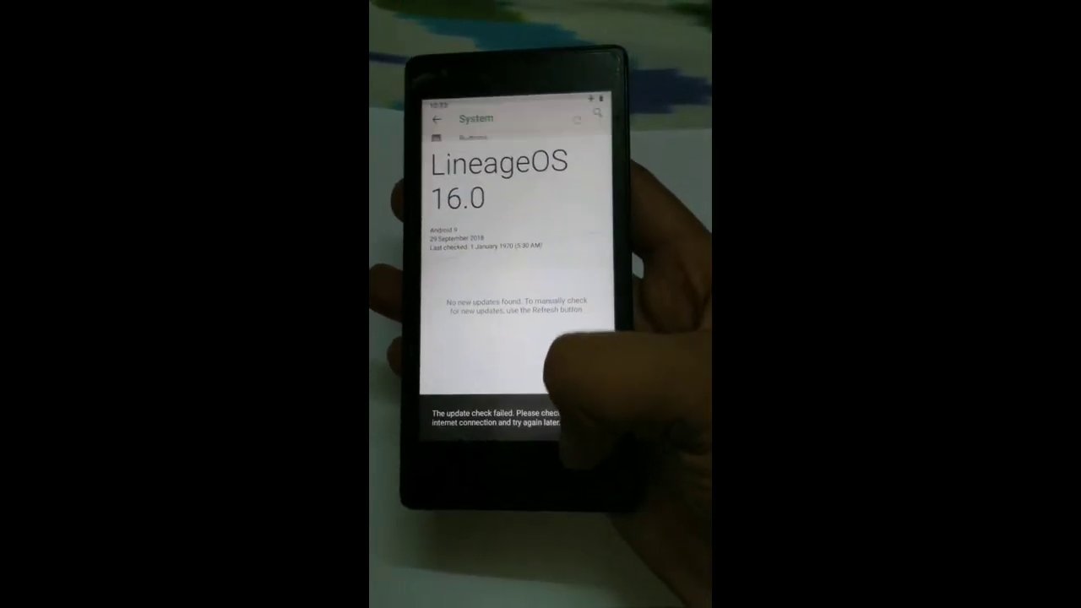
{"action": "left_click", "coordinate": [439, 128]}
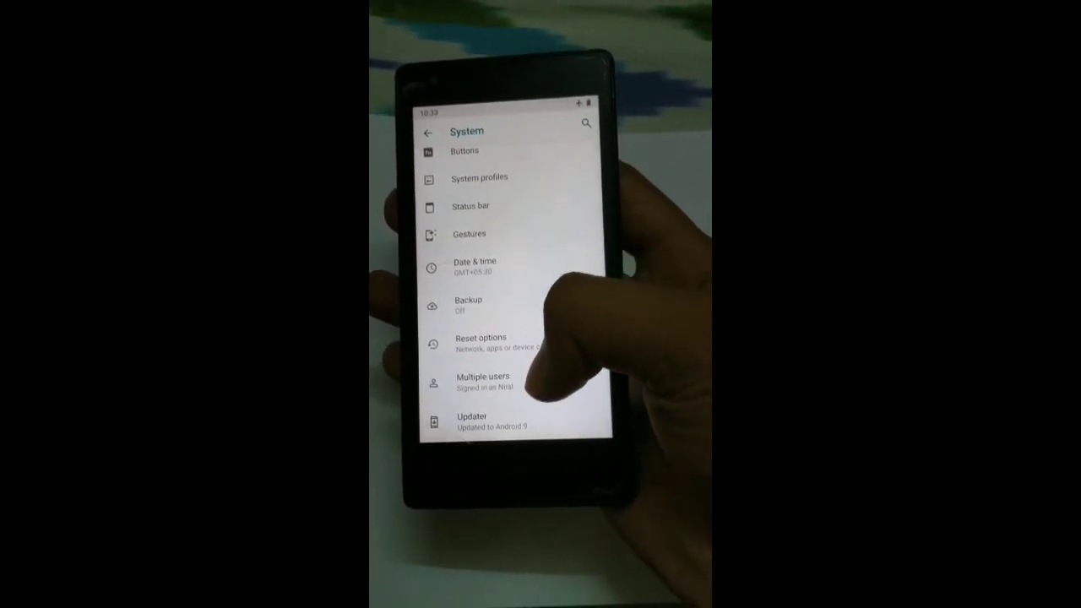
{"action": "scroll", "scroll_direction": "down", "scroll_amount": 3}
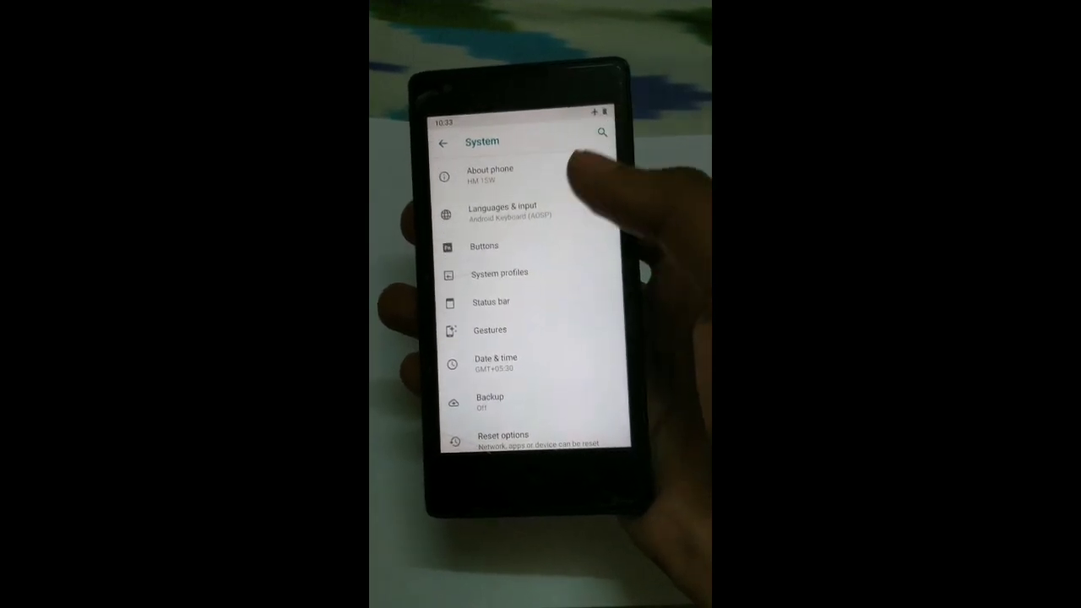
Open About phone and scroll through the device details
{"action": "left_click", "coordinate": [488, 175]}
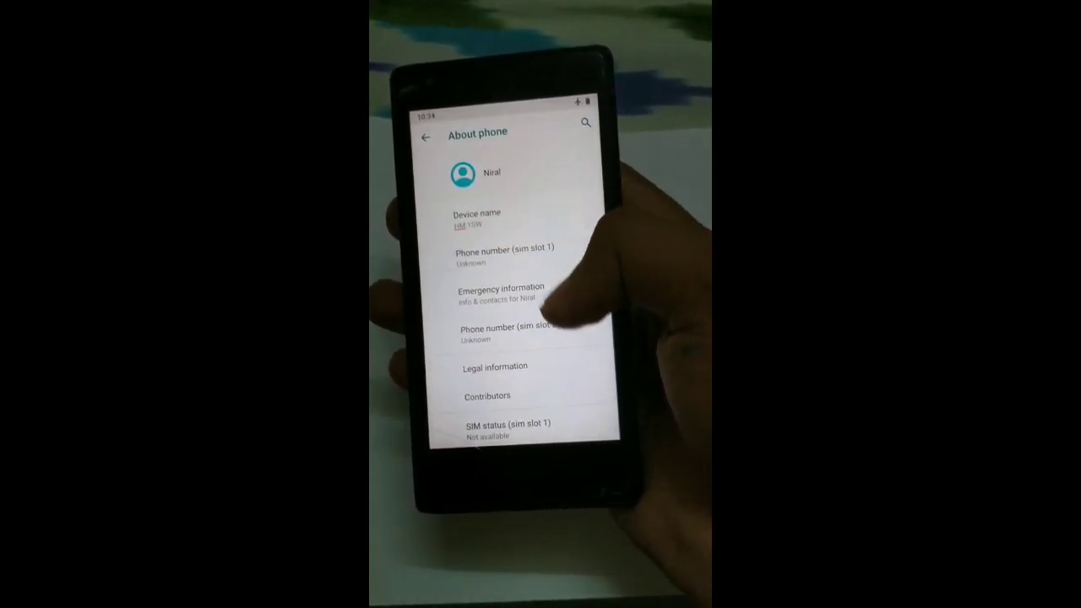
{"action": "scroll", "scroll_direction": "down", "scroll_amount": 3}
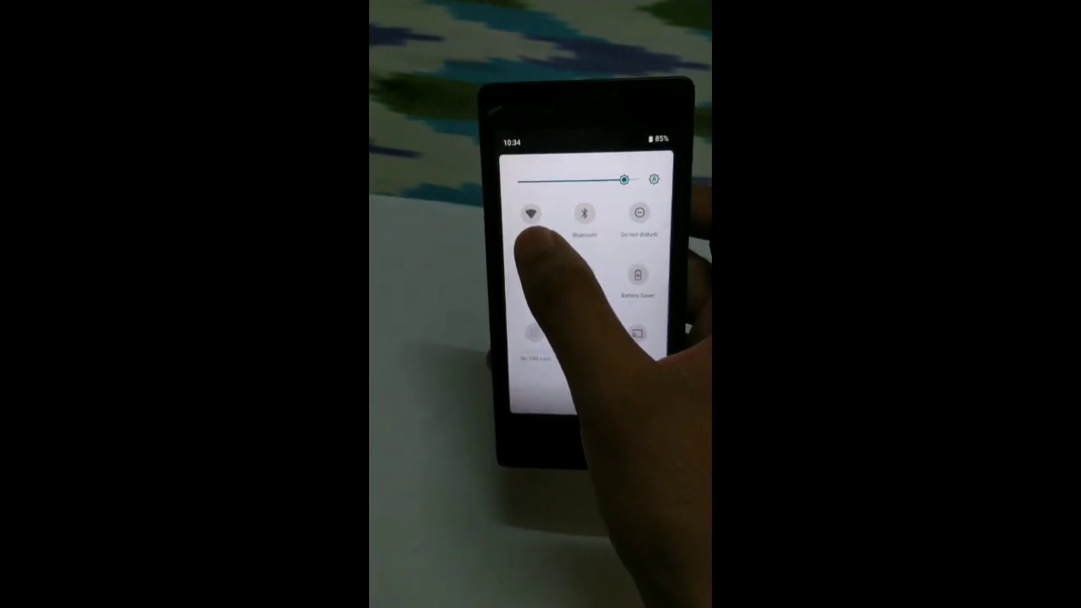
Dismiss Quick Settings and navigate to the Battery page showing 85% charge
{"action": "left_click", "coordinate": [563, 327]}
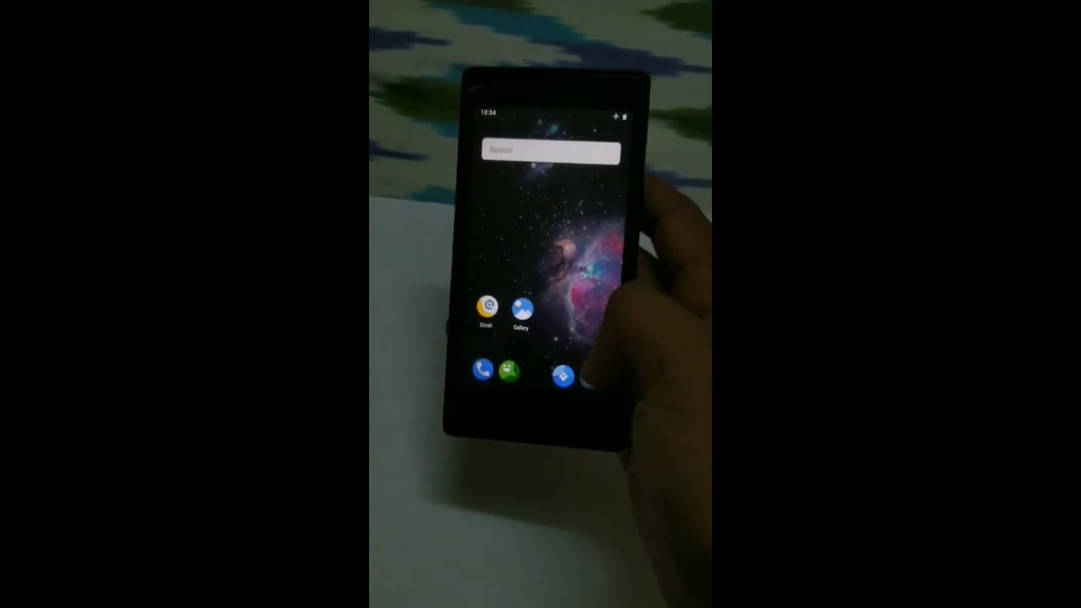
{"action": "left_click_drag", "start_coordinate": [553, 110], "coordinate": [553, 253]}
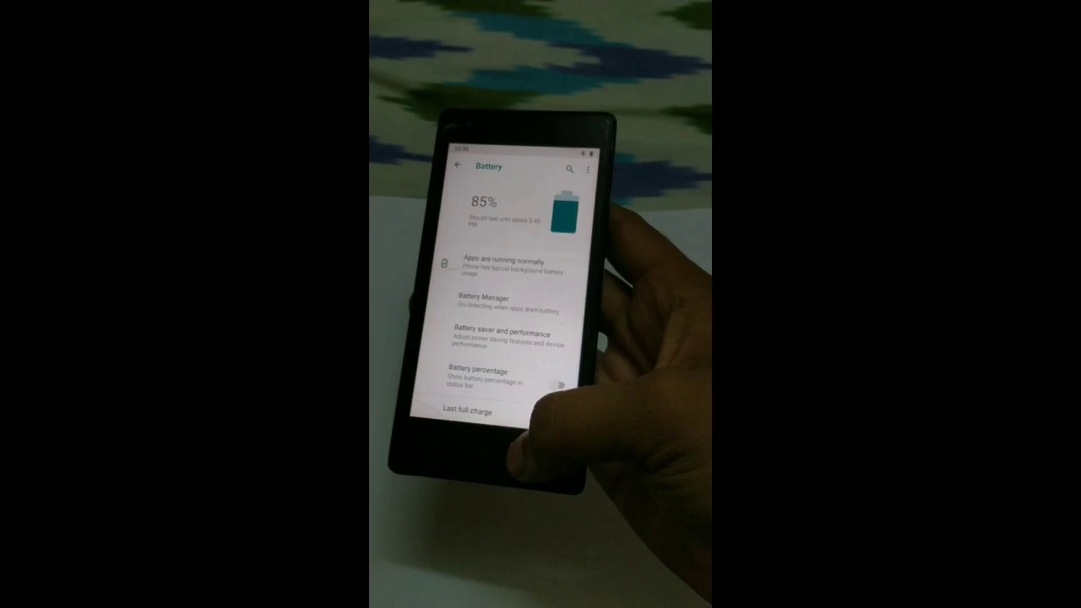
Review the last full charge details, then go back to the main Settings list
{"action": "scroll", "scroll_direction": "down", "scroll_amount": 3}
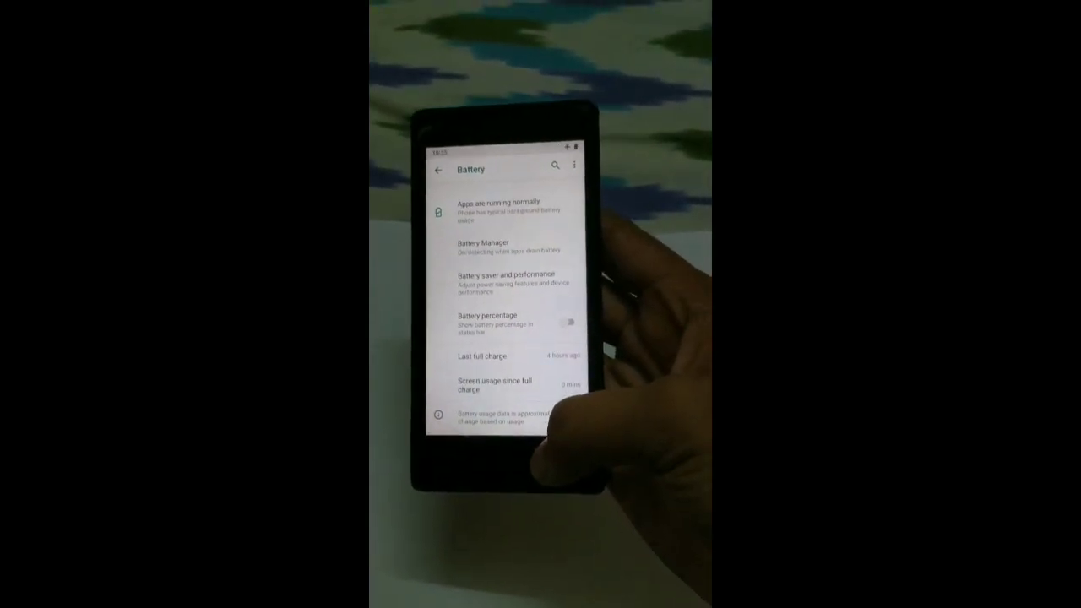
{"action": "left_click", "coordinate": [438, 168]}
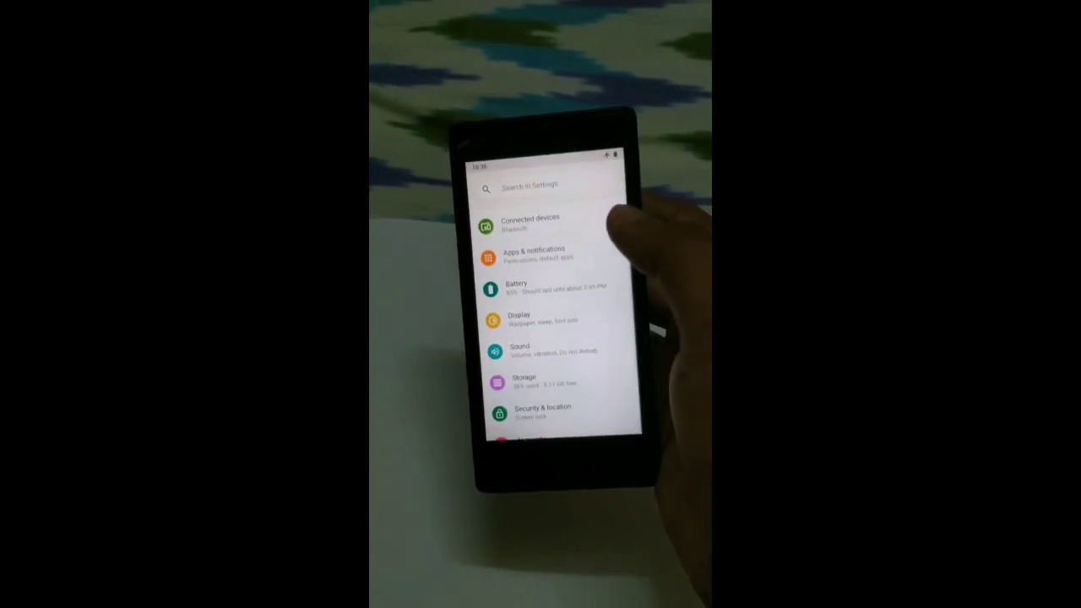
Scroll Sound settings past the volume sliders and open Phone ringtone, showing Perseus selected
{"action": "left_click", "coordinate": [519, 349]}
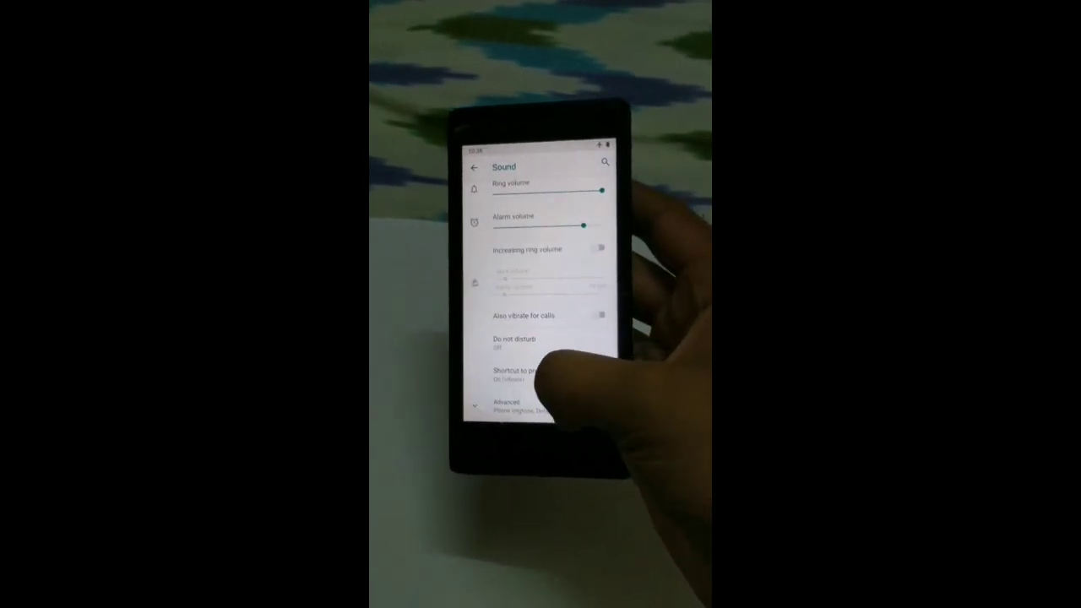
{"action": "scroll", "scroll_direction": "down", "scroll_amount": 3}
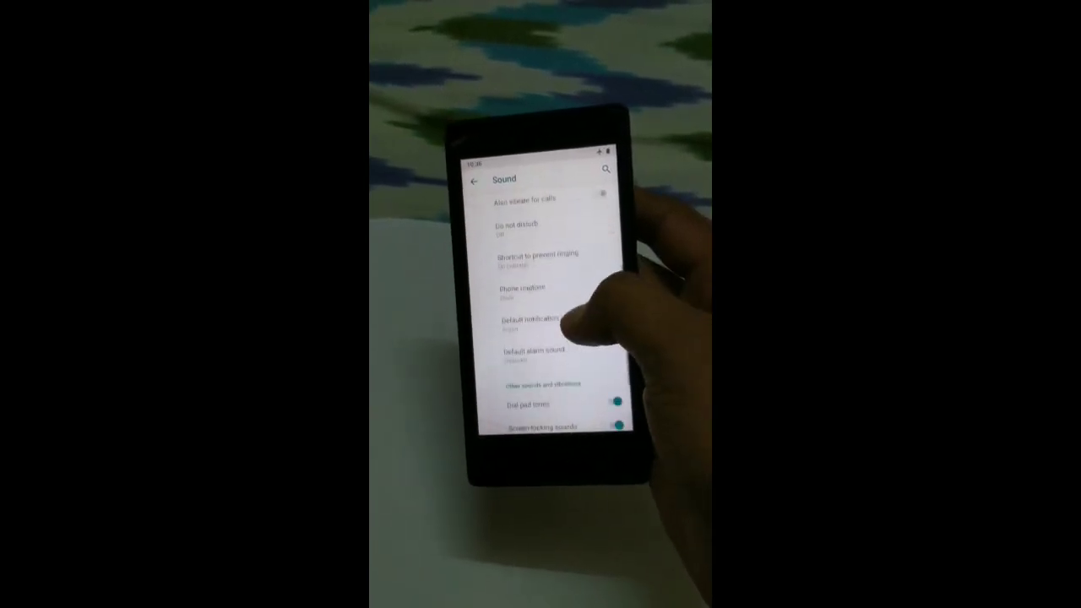
{"action": "scroll", "scroll_direction": "down", "scroll_amount": 3}
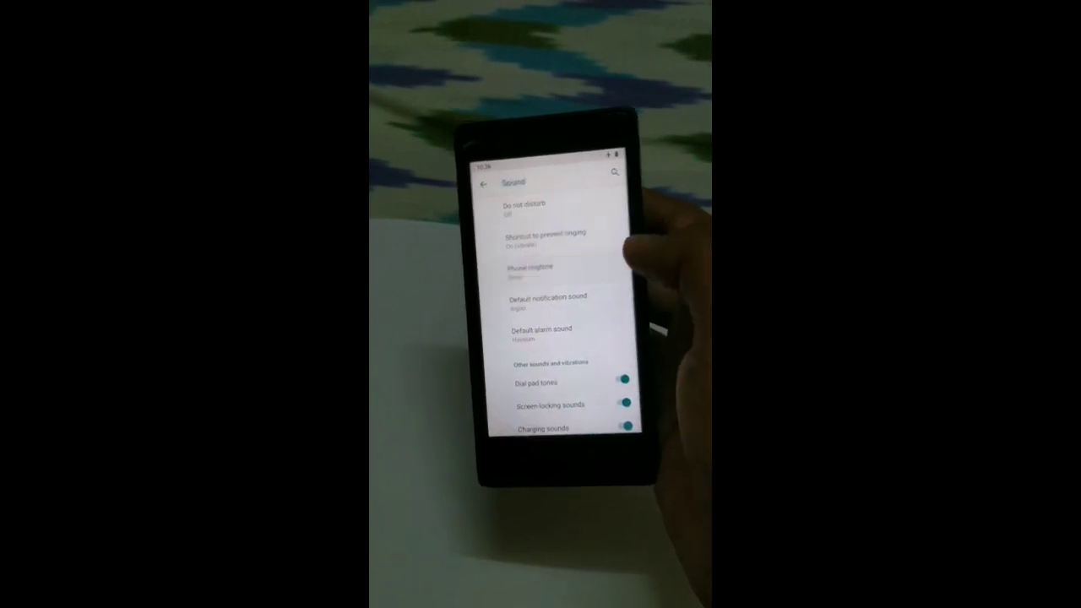
{"action": "left_click", "coordinate": [526, 269]}
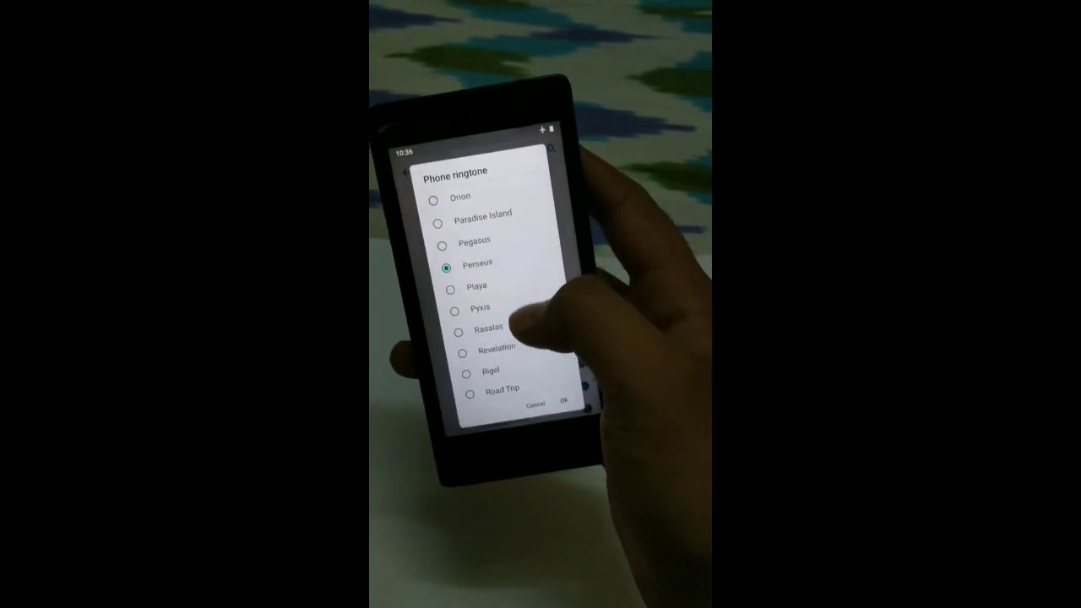
Scroll the ringtone list, then leave Settings for the nebula home screen
{"action": "scroll", "scroll_direction": "down", "scroll_amount": 3}
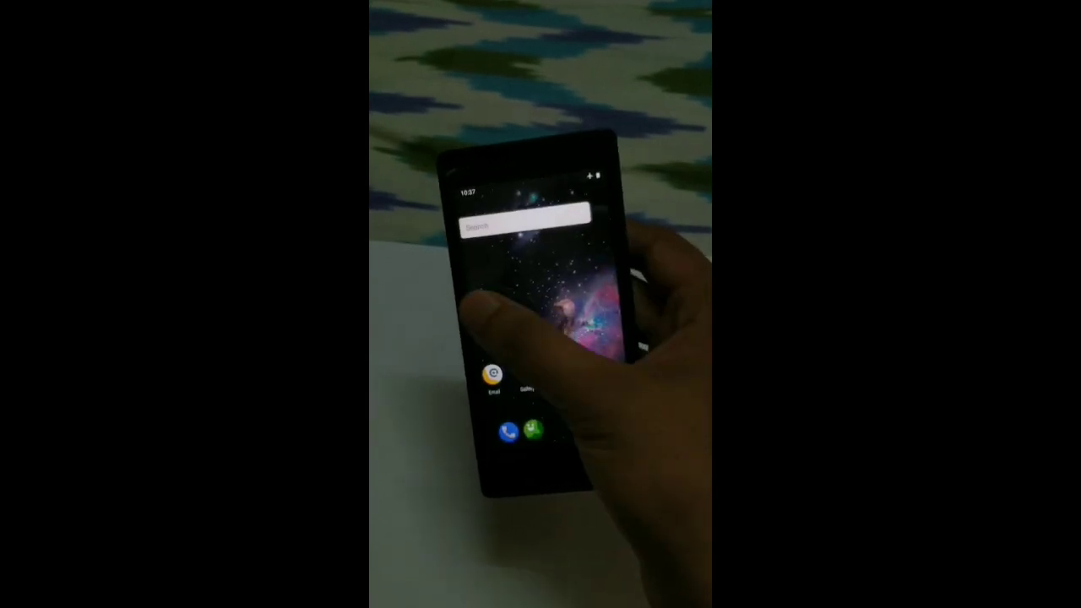
Browse the app drawer, return home, and request a wallpaper change
{"action": "left_click", "coordinate": [541, 320]}
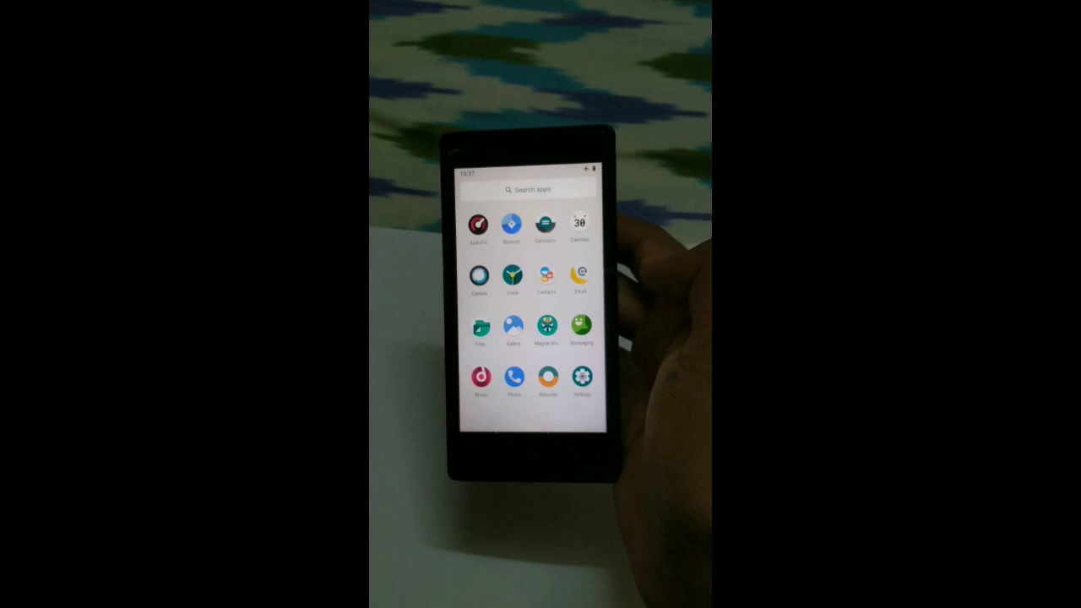
{"action": "left_click", "coordinate": [545, 330]}
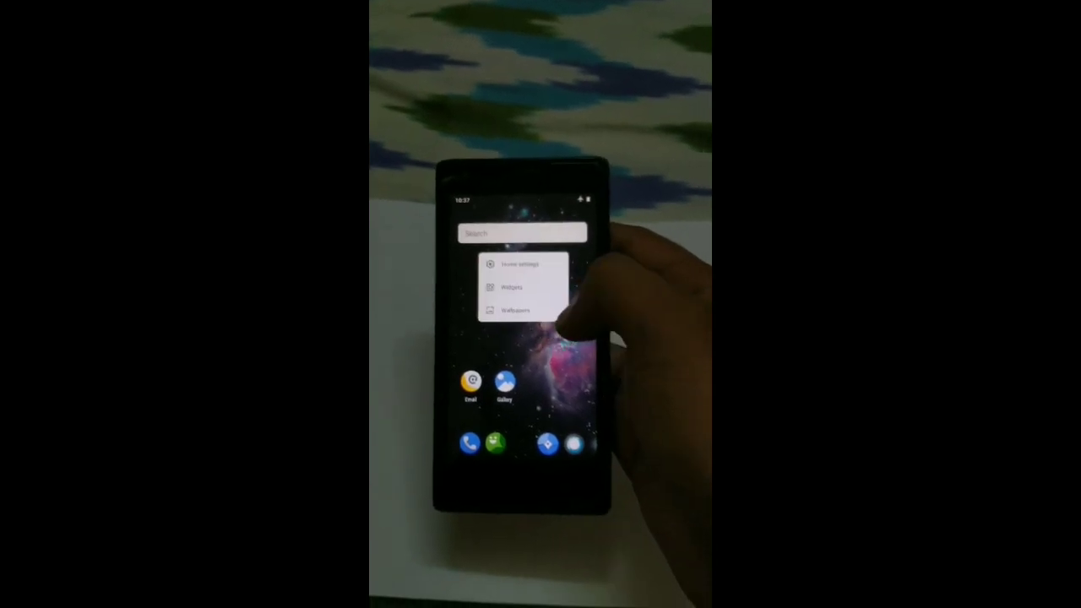
{"action": "left_click", "coordinate": [510, 309]}
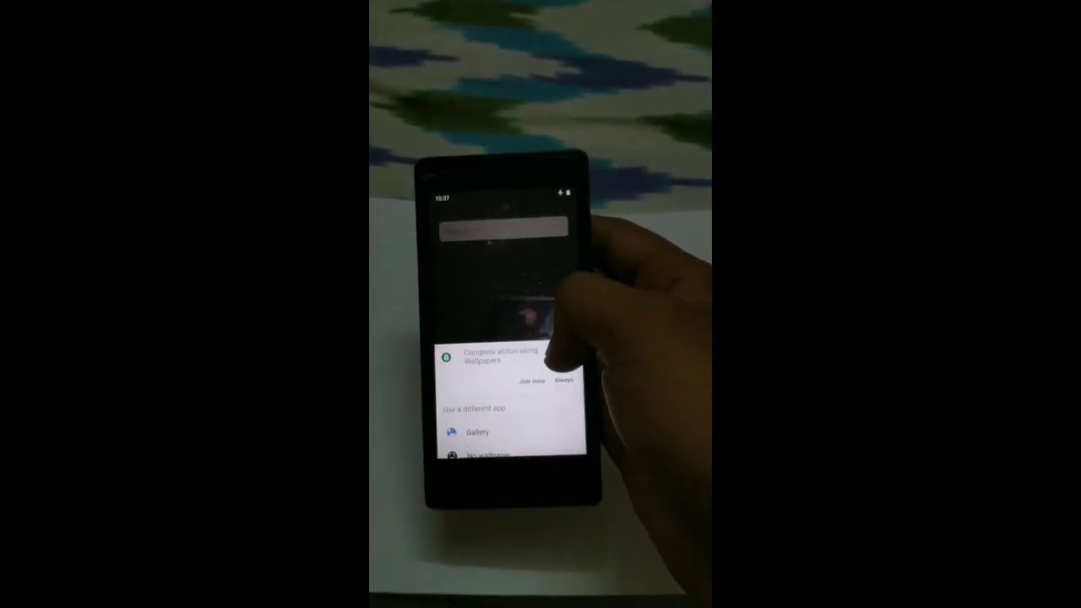